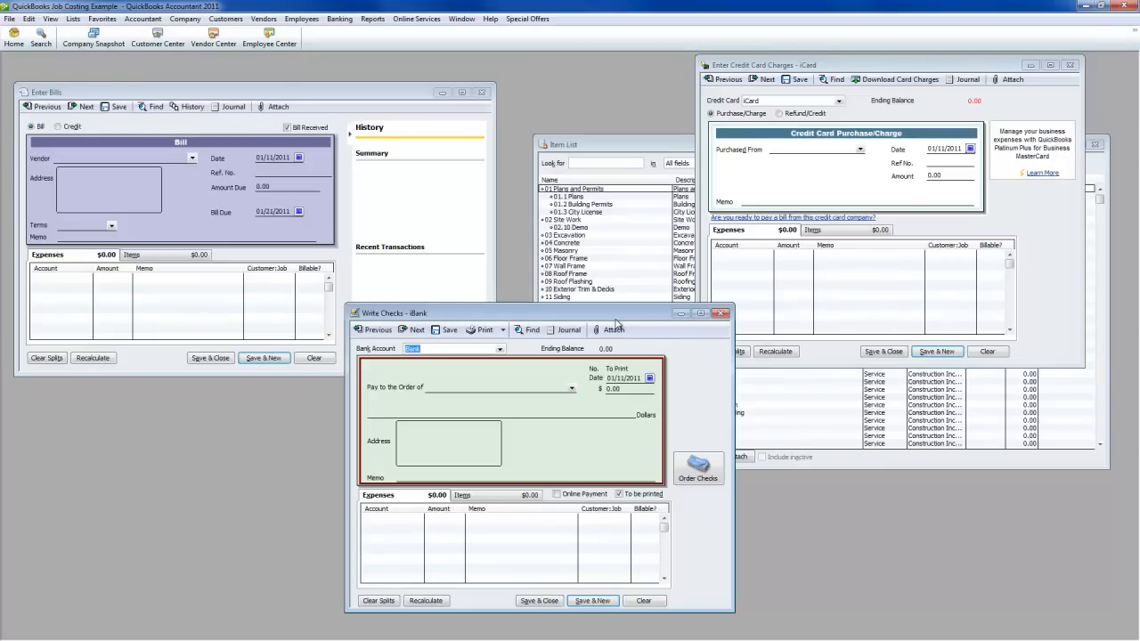
pyautogui.moveTo(549, 246)
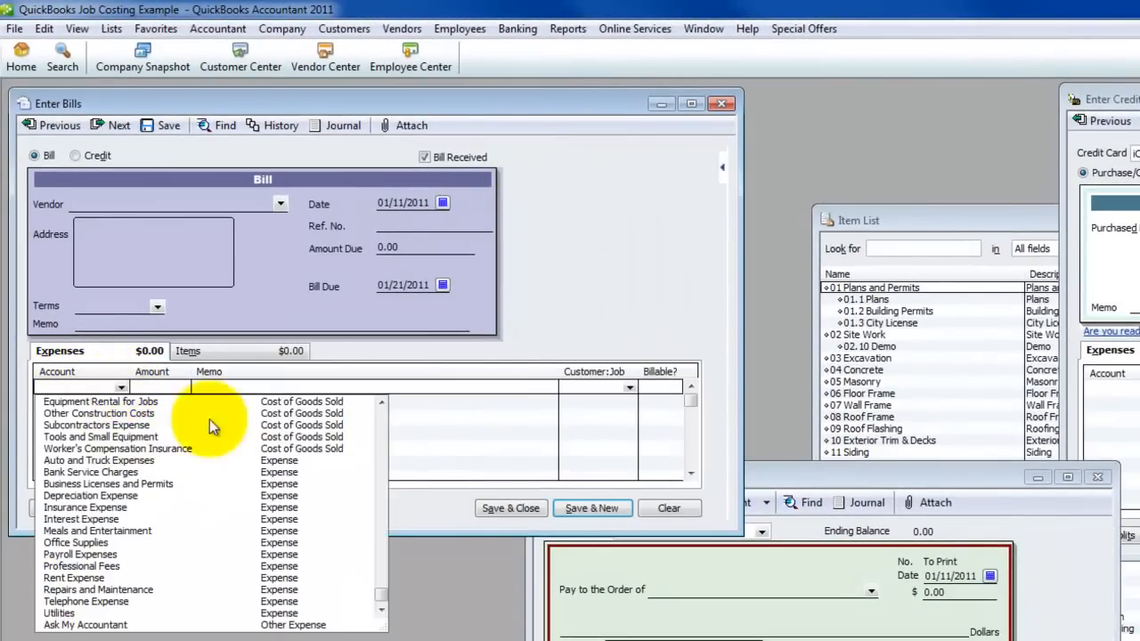
# Step: Set the bill line to Other Construction Costs for Always Right, Inc.: Project 1
pyautogui.click(99, 413)
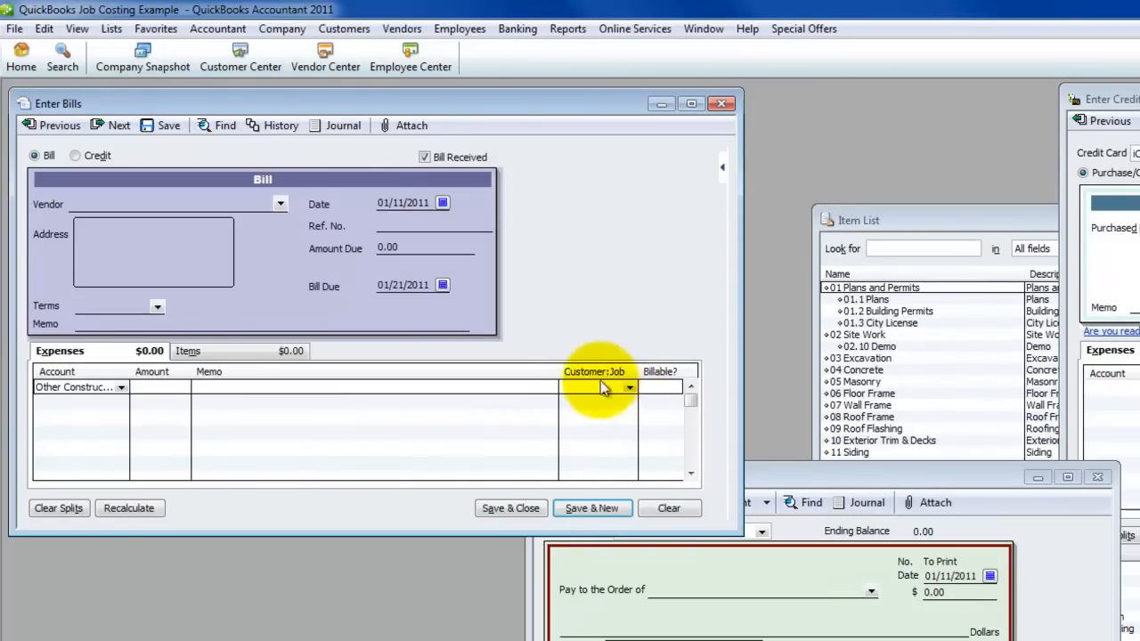
pyautogui.click(629, 386)
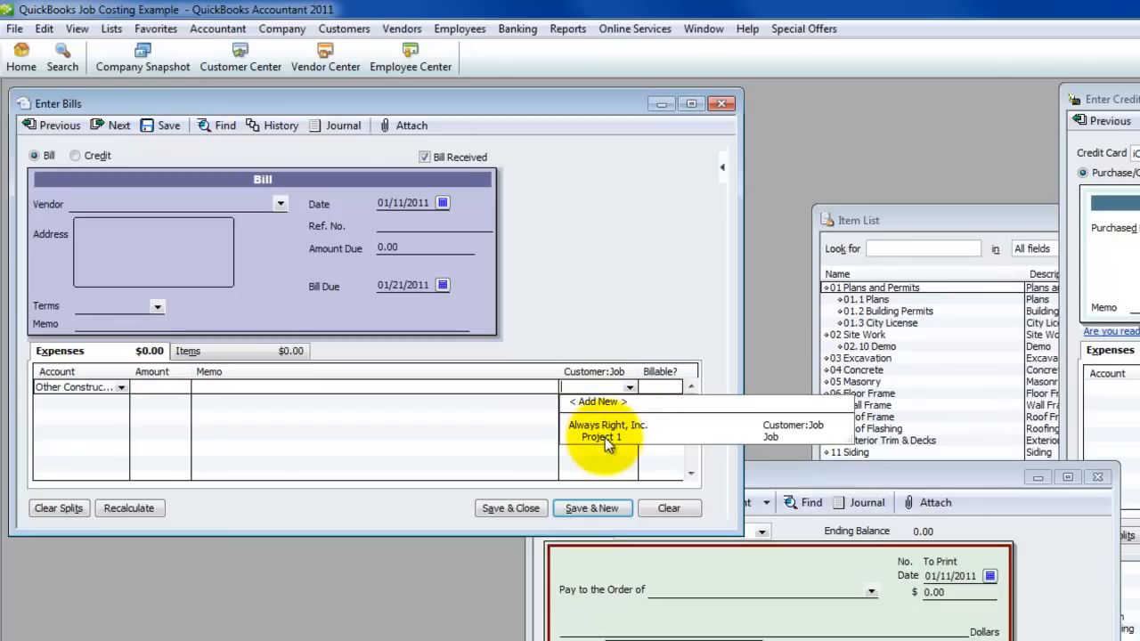
pyautogui.click(605, 429)
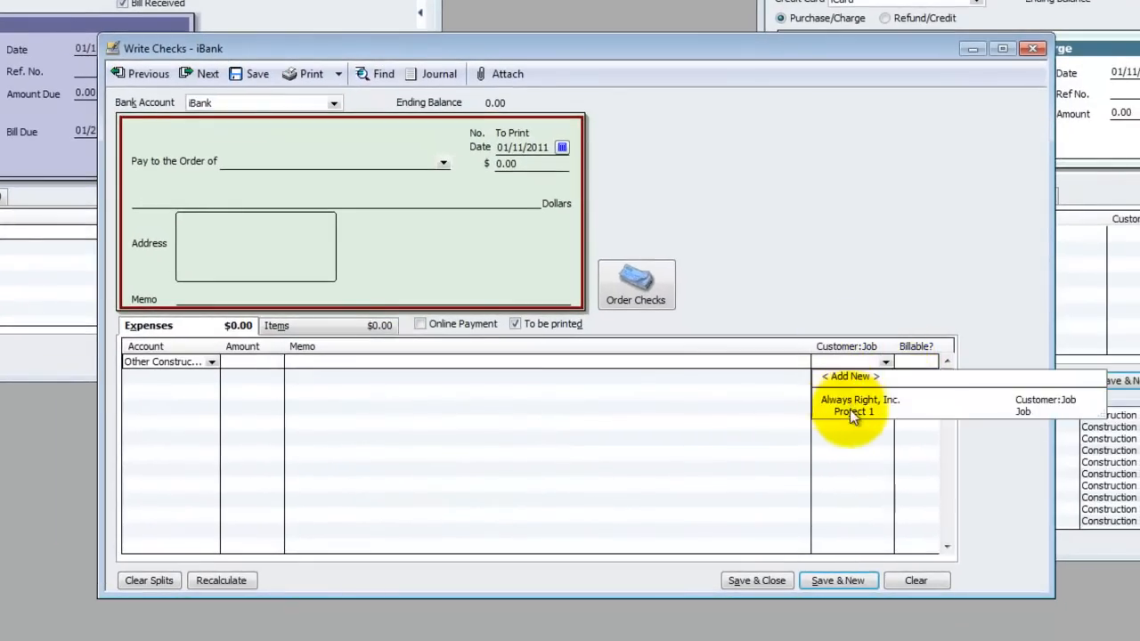
# Step: Set the check's expense line Customer:Job to Always Right, Inc.: Project 1
pyautogui.click(855, 406)
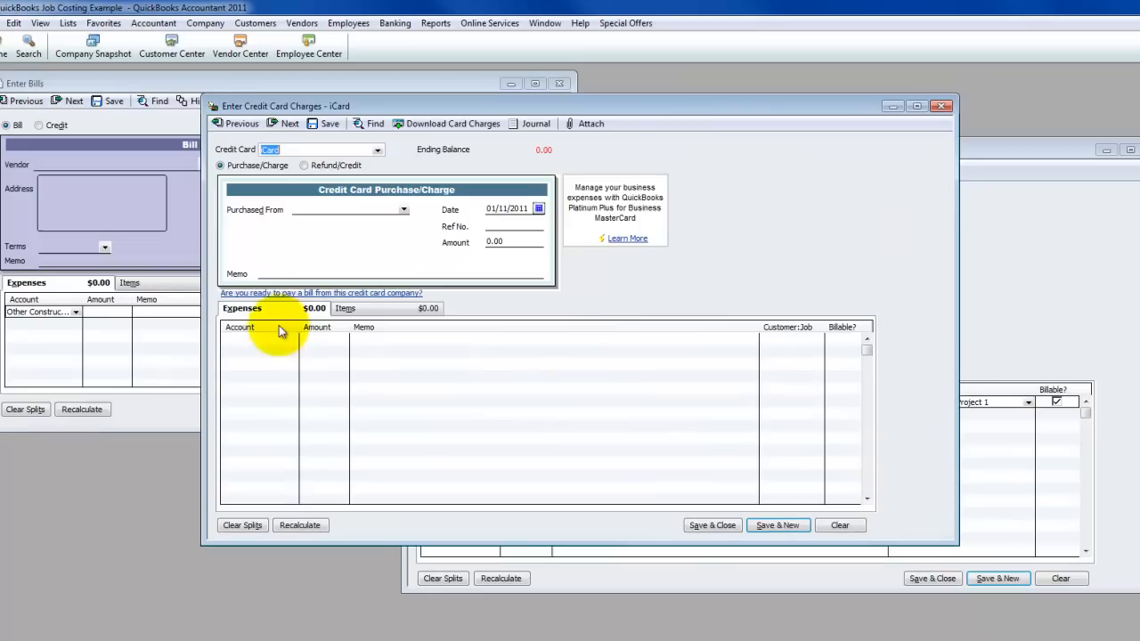
# Step: Set the charge line to Other Construction Costs for Always Right, Inc.: Project 1, billable
pyautogui.click(258, 338)
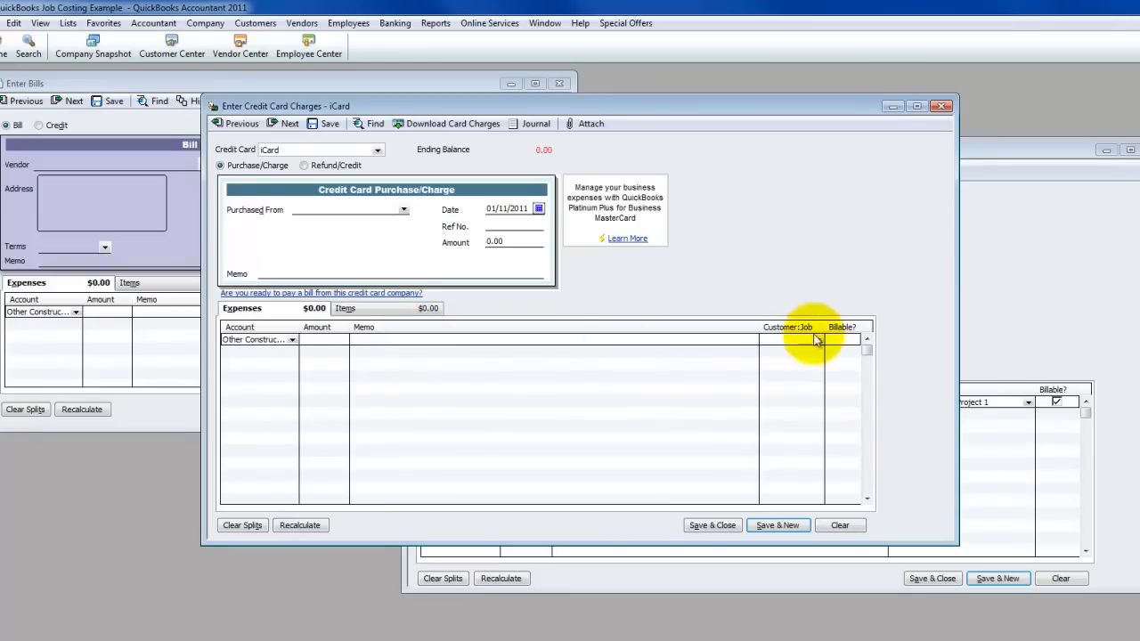
pyautogui.click(787, 338)
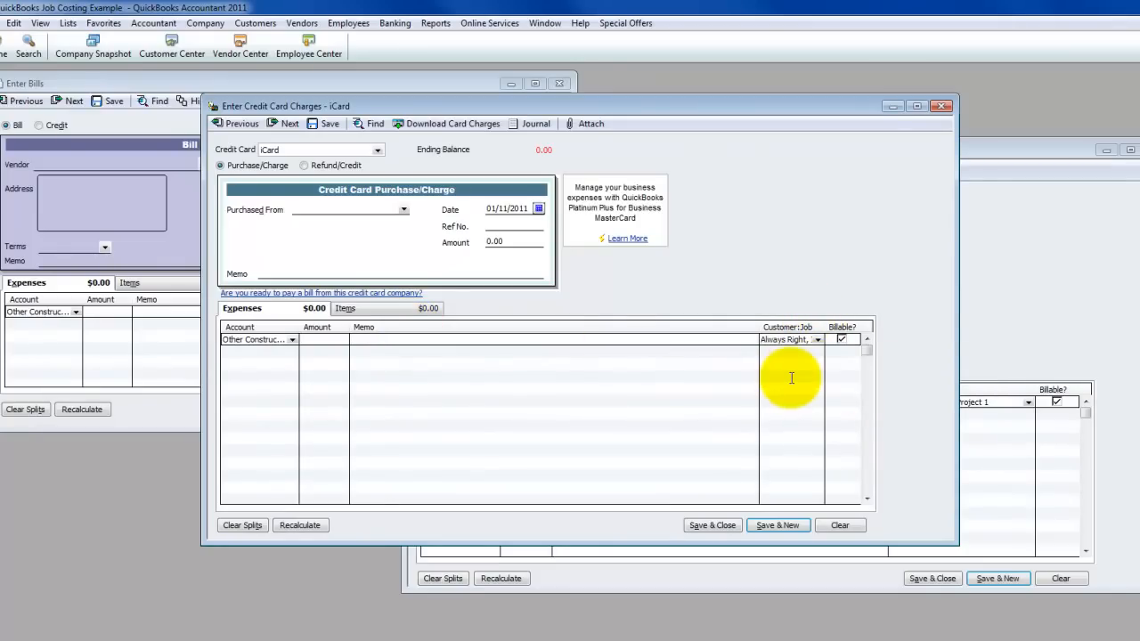
pyautogui.moveTo(794, 89)
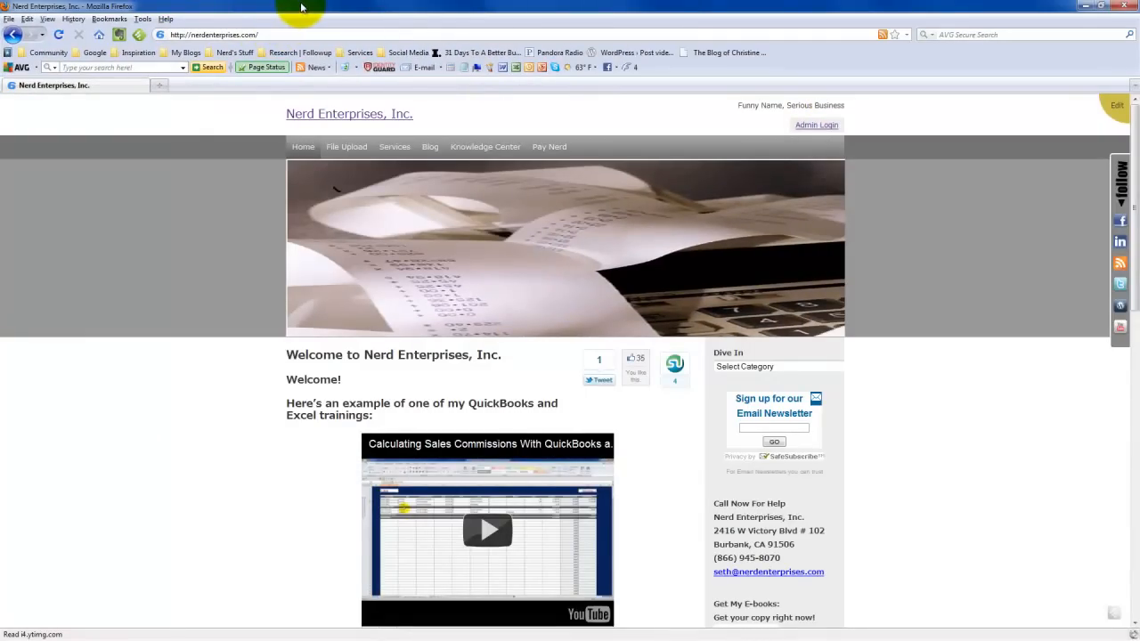
pyautogui.moveTo(295, 9)
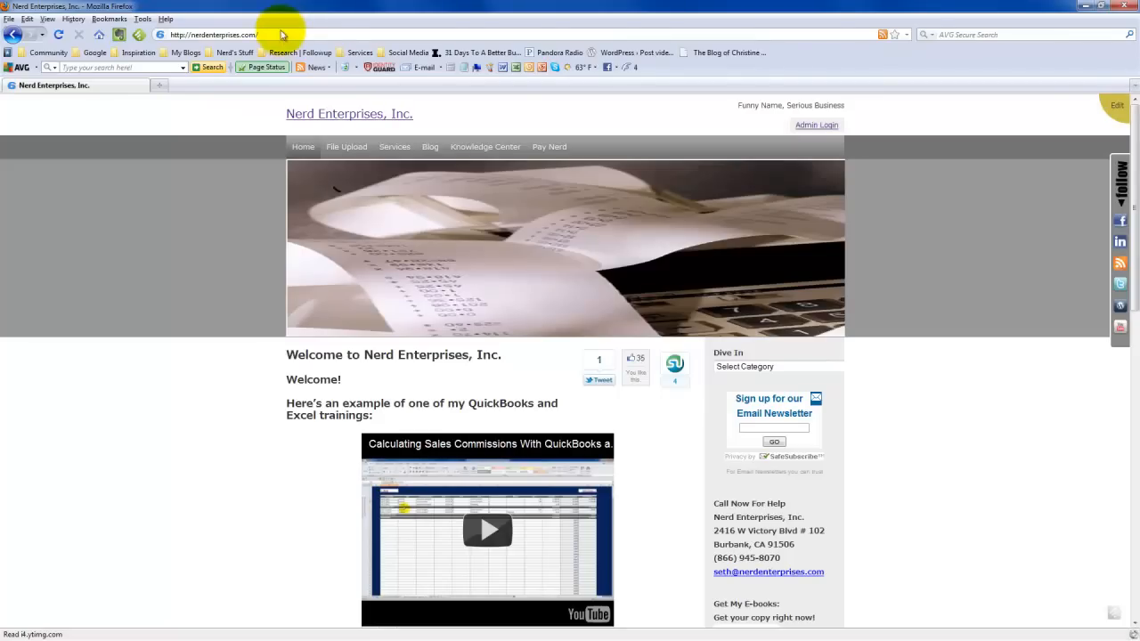
# Step: Select the nerdenterprises.com address in Firefox's address bar
pyautogui.click(214, 34)
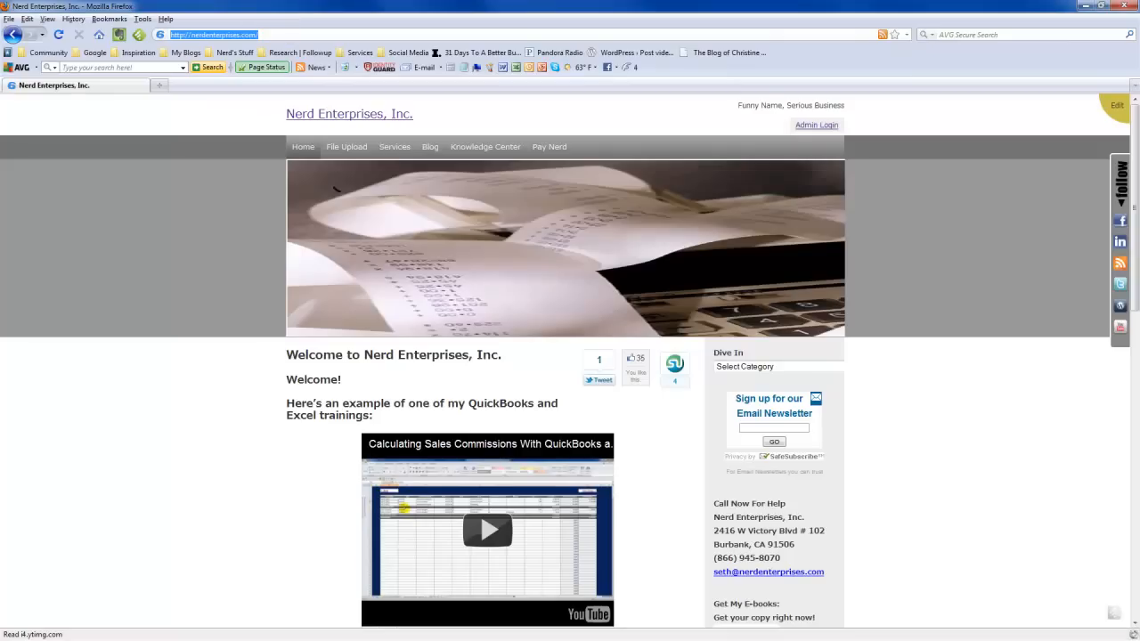